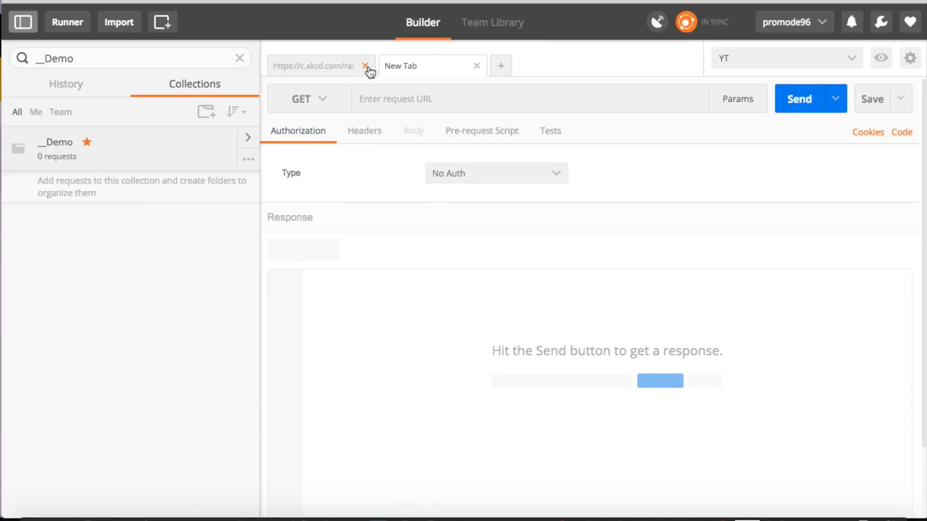
{"action": "left_click", "coordinate": [365, 65]}
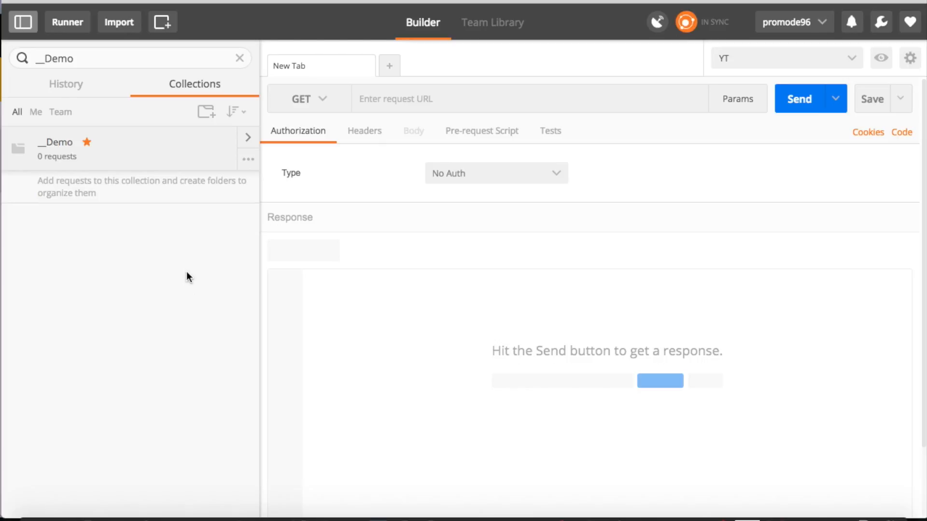
{"action": "type", "text": "https://jsonplaceholder.typicode.com/posts/1"}
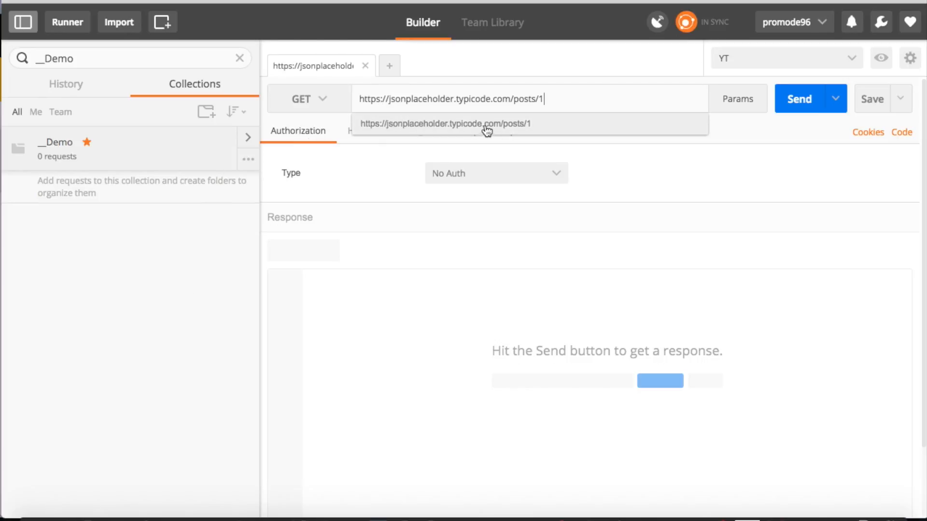
{"action": "left_click", "coordinate": [799, 98]}
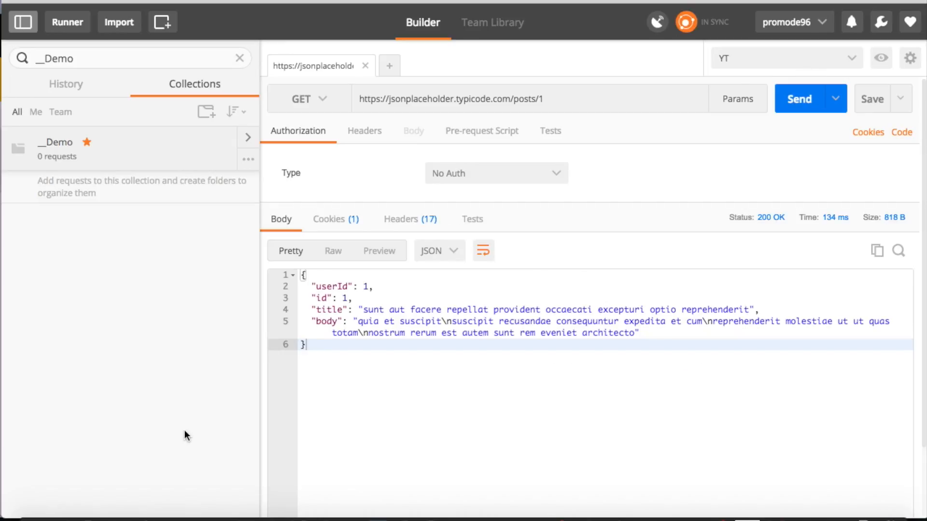
{"action": "left_click", "coordinate": [333, 309]}
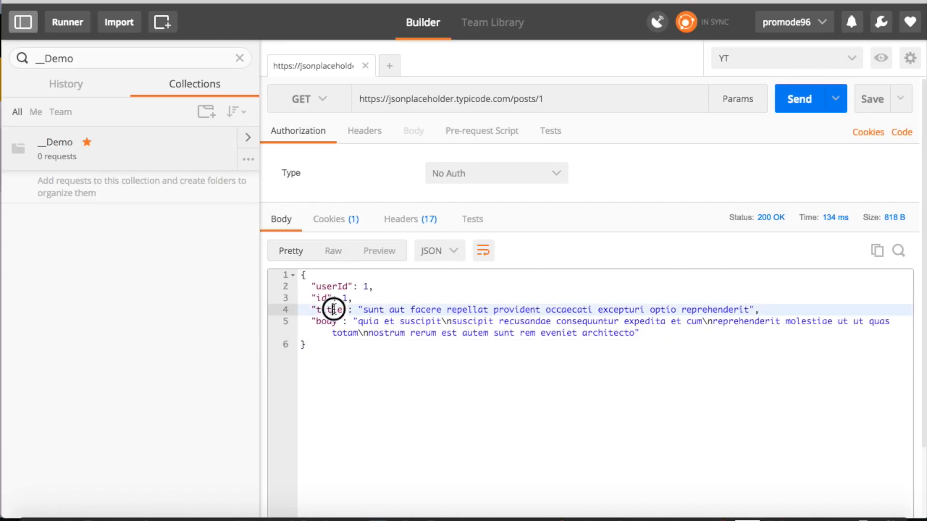
Step: Save the posts/1 request via Save As into the existing __Demo collection
{"action": "left_click", "coordinate": [901, 99]}
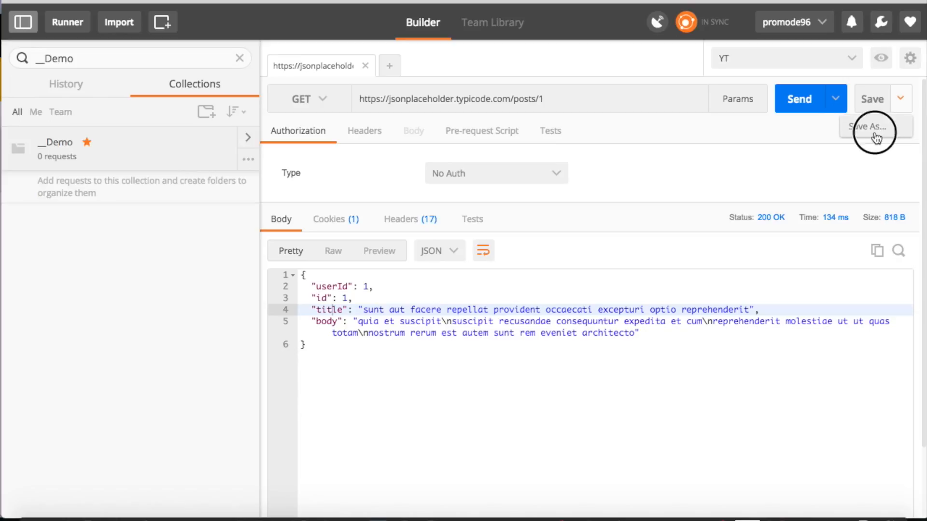
{"action": "left_click", "coordinate": [869, 125]}
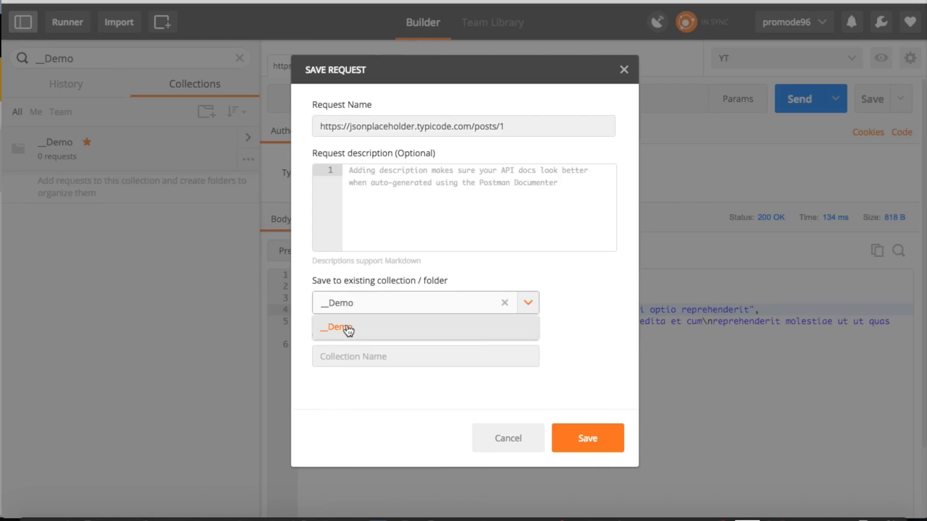
{"action": "left_click", "coordinate": [587, 439]}
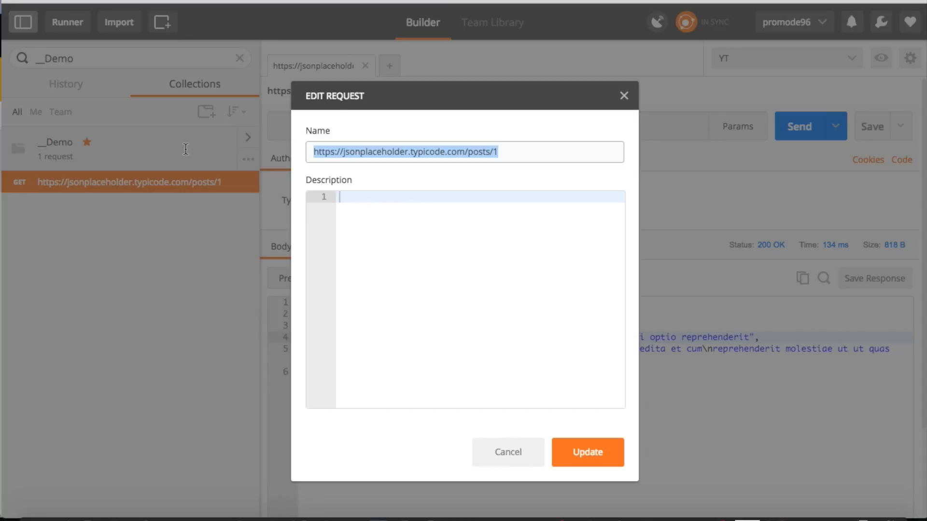
Step: Rename the saved request to 'Get Post 1' and confirm the update
{"action": "type", "text": "Get"}
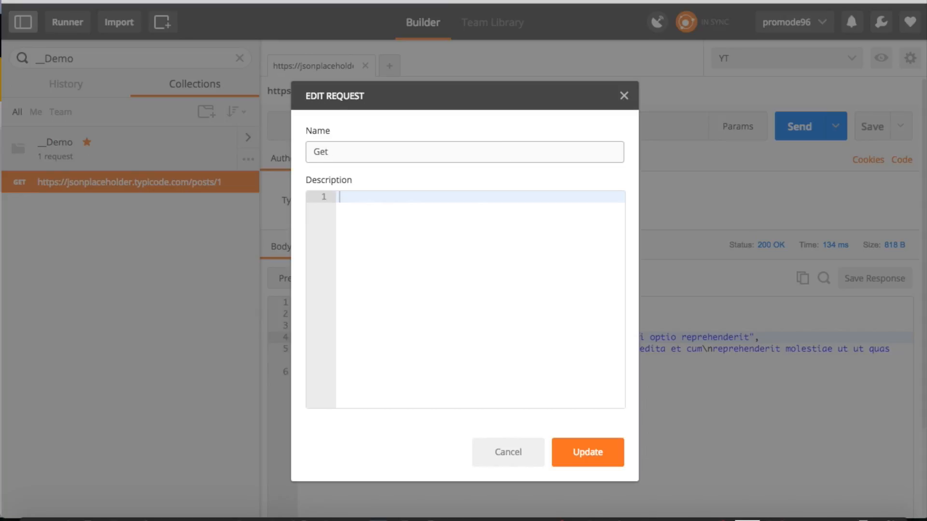
{"action": "type", "text": "Post 1"}
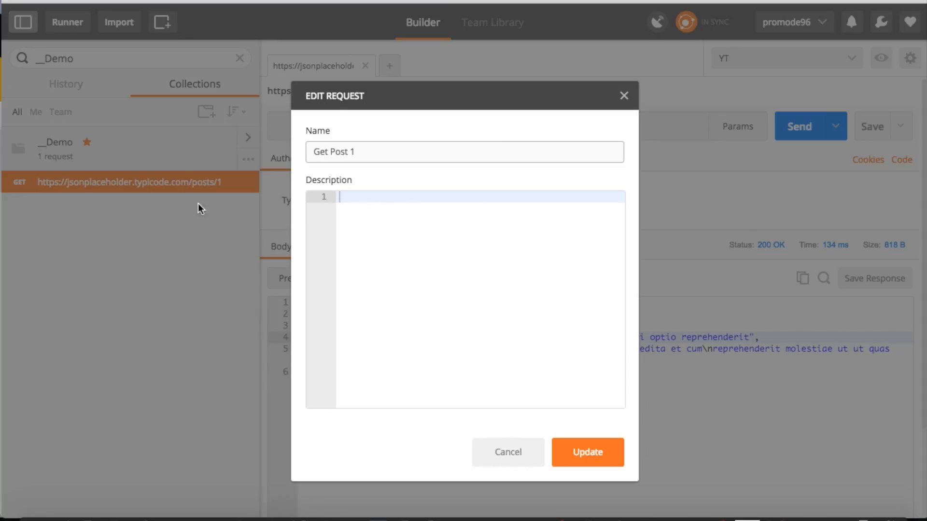
{"action": "left_click", "coordinate": [587, 452]}
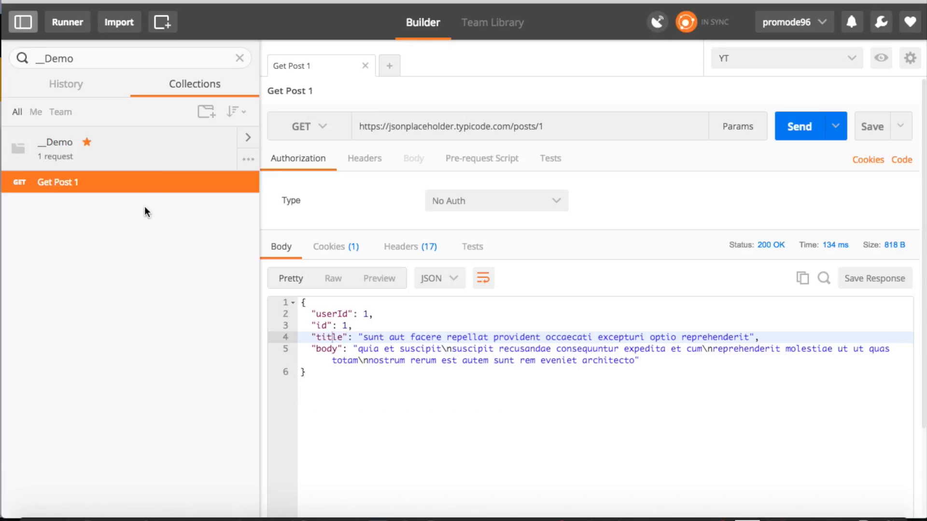
{"action": "mouse_move", "coordinate": [135, 158]}
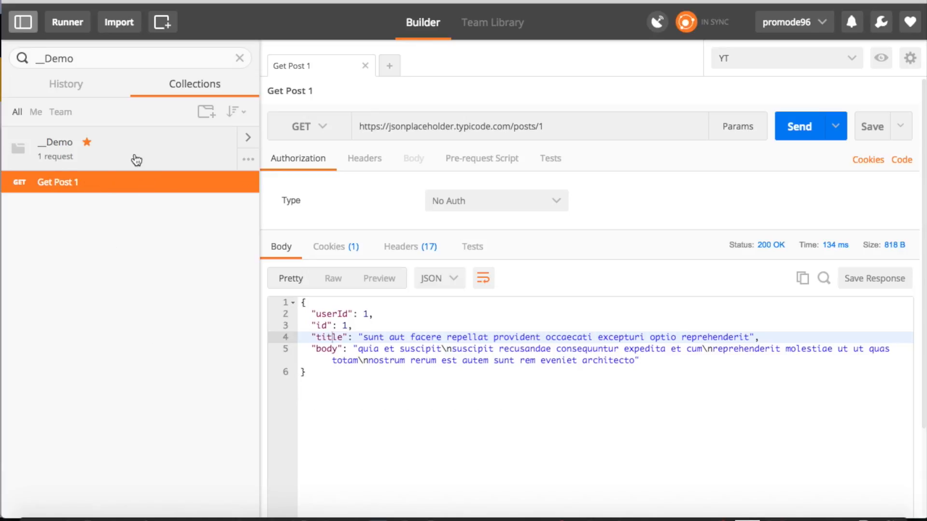
{"action": "mouse_move", "coordinate": [235, 149]}
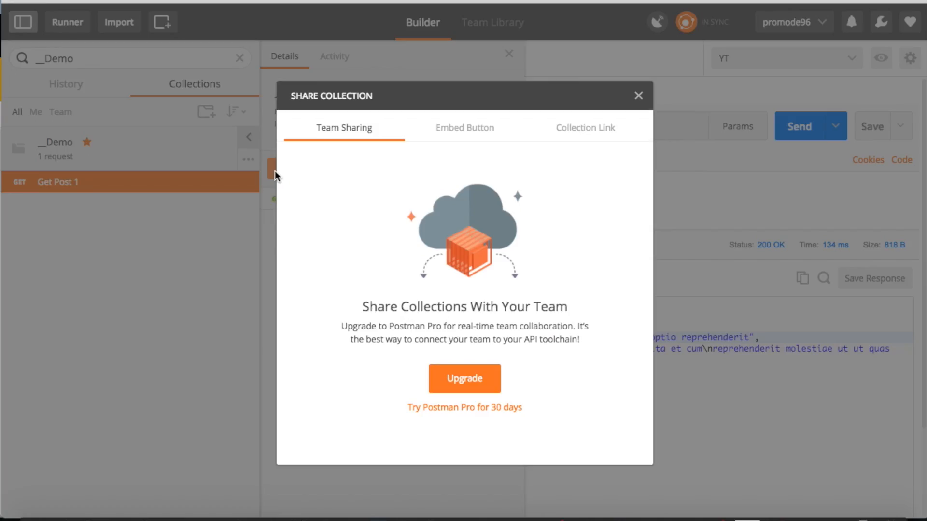
Step: Generate a public Collection Link for __Demo and copy it to the clipboard
{"action": "left_click", "coordinate": [585, 127]}
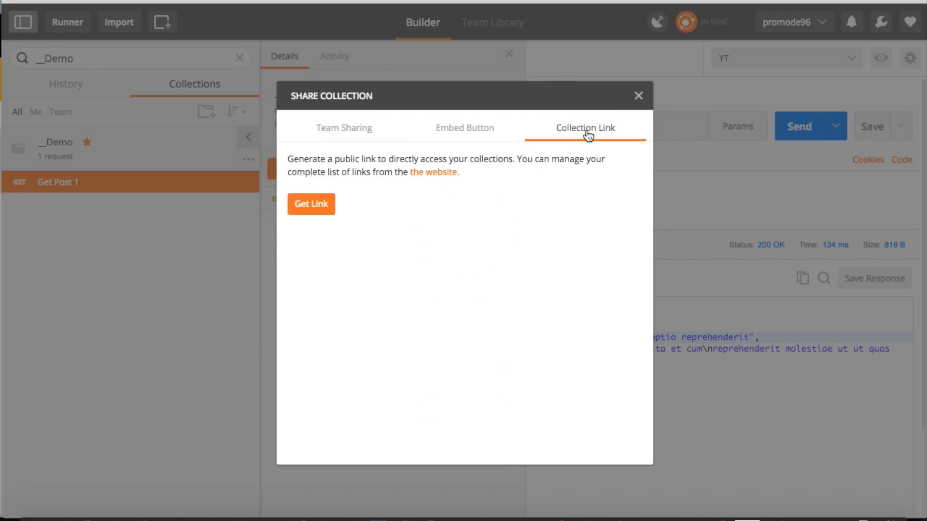
{"action": "left_click", "coordinate": [311, 203]}
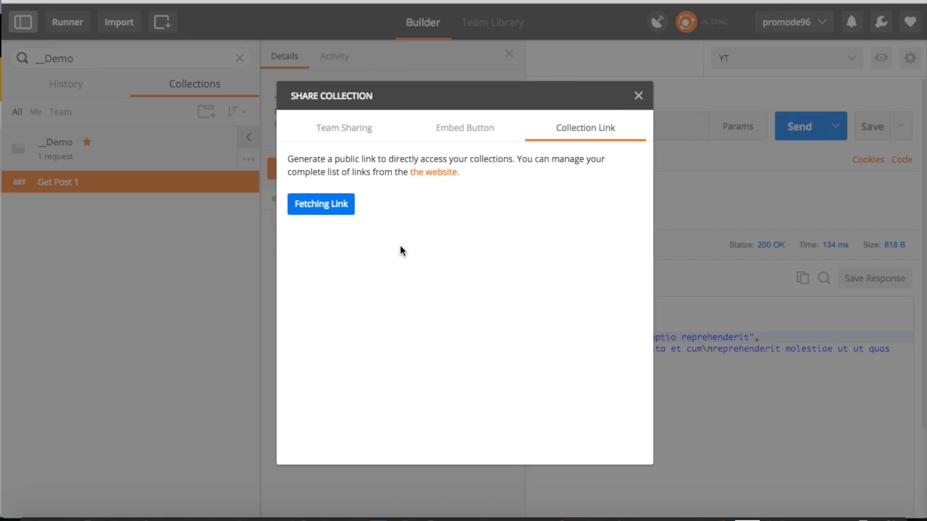
{"action": "left_click", "coordinate": [321, 205]}
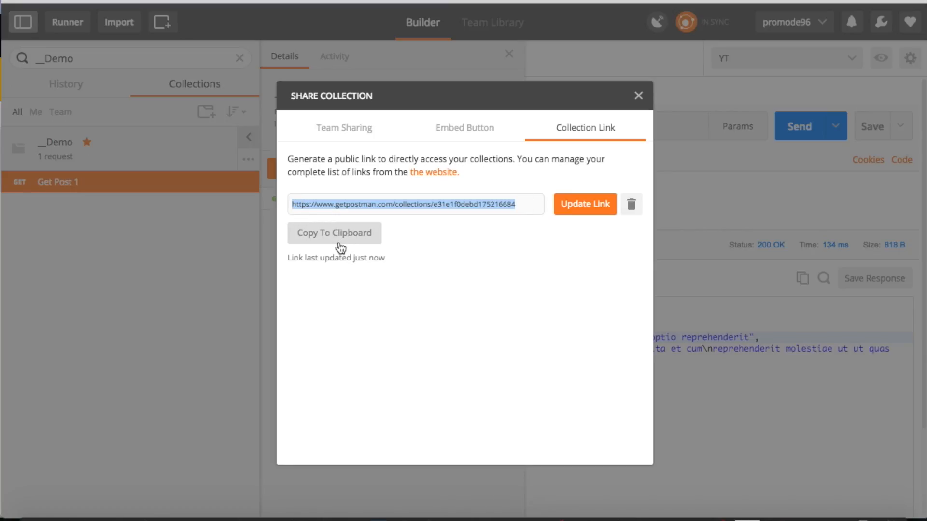
{"action": "left_click", "coordinate": [334, 233]}
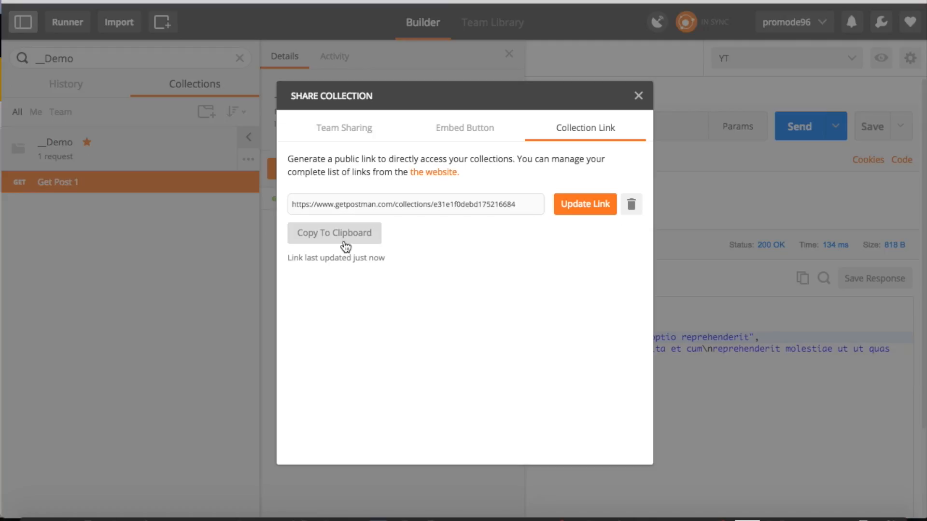
{"action": "mouse_move", "coordinate": [580, 107]}
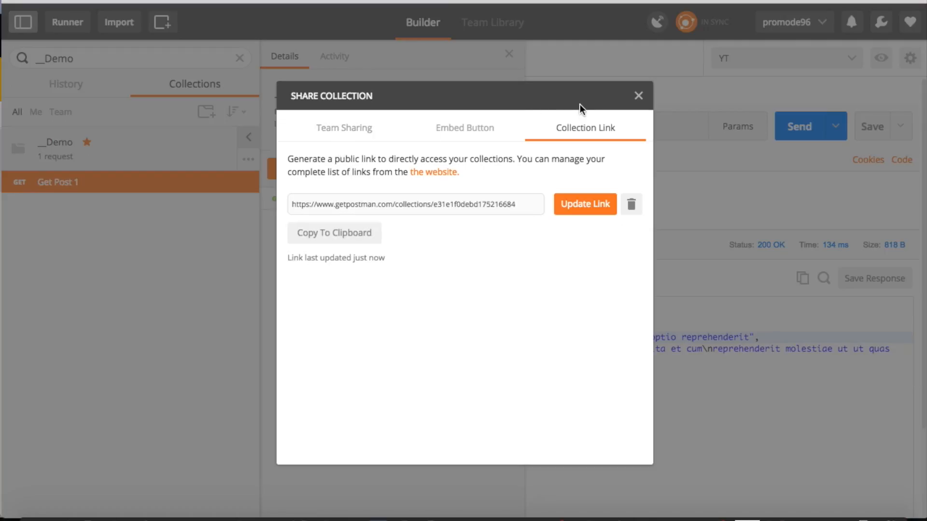
{"action": "left_click", "coordinate": [344, 127]}
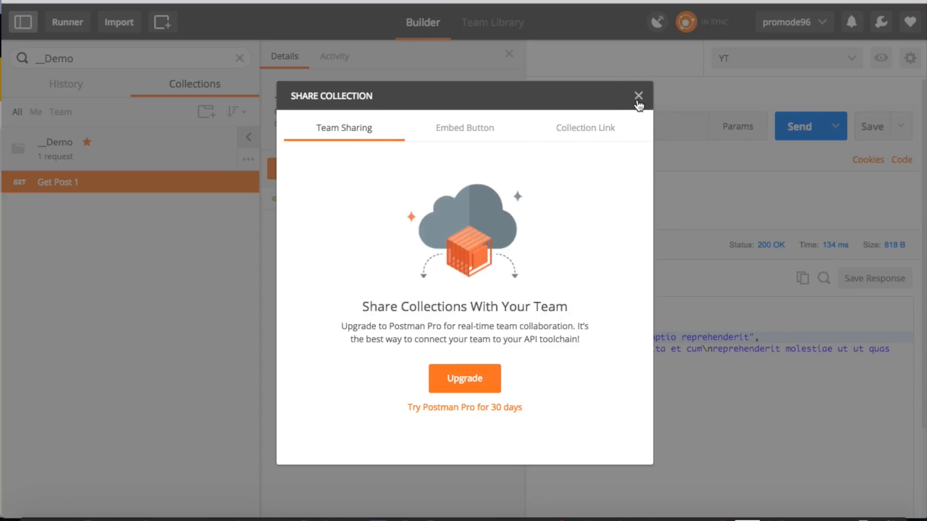
Step: Close the Share Collection window and peek at the __Demo collection's more-actions menu
{"action": "left_click", "coordinate": [637, 93]}
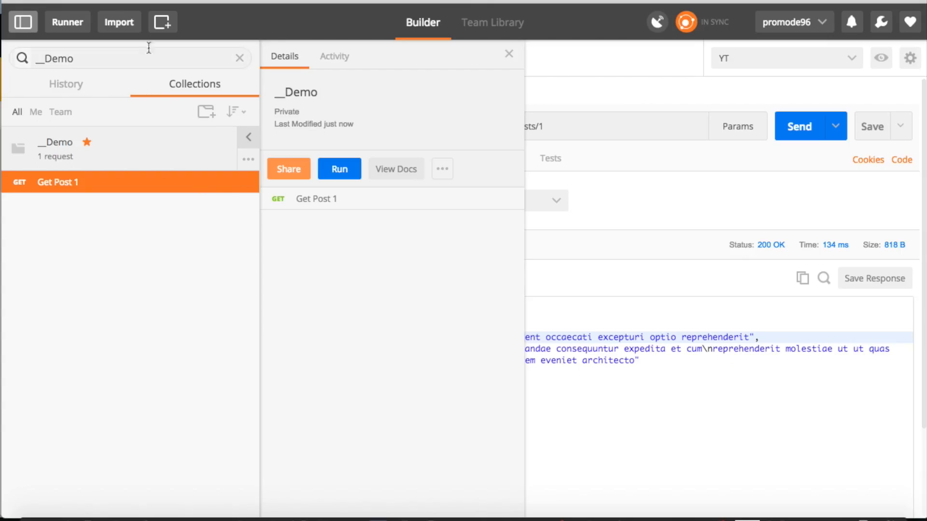
{"action": "mouse_move", "coordinate": [442, 169]}
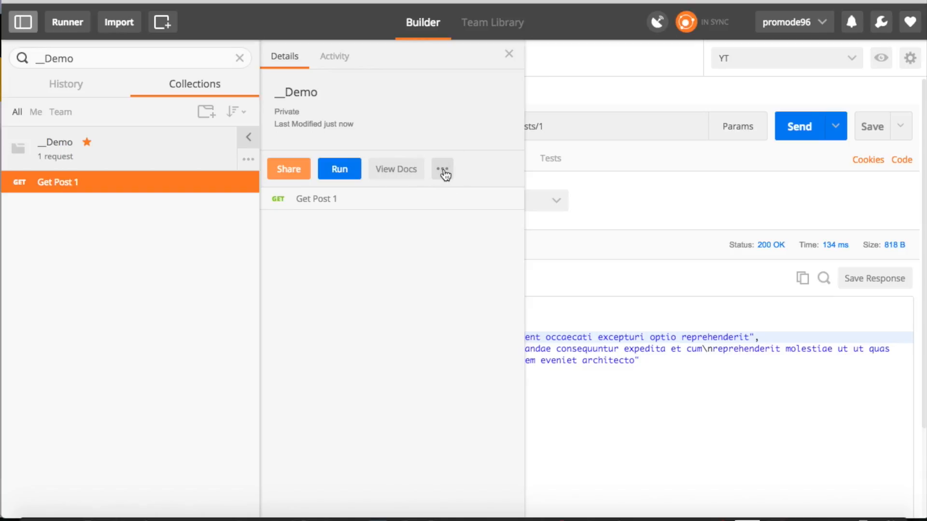
{"action": "left_click", "coordinate": [442, 169]}
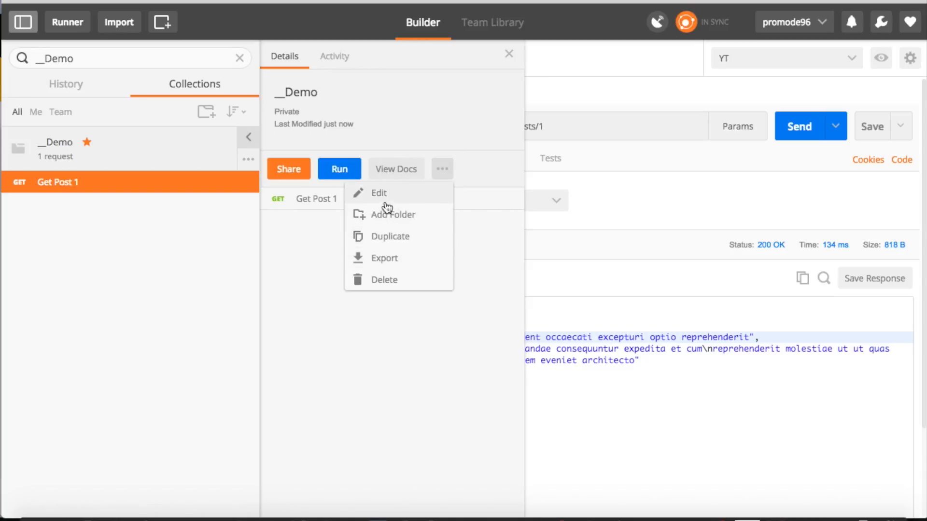
{"action": "left_click", "coordinate": [289, 169]}
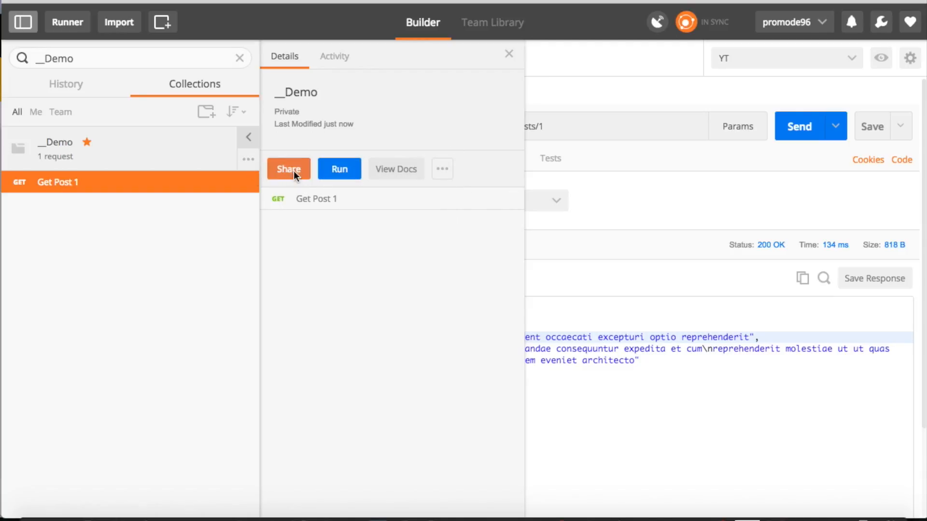
Step: Browse the Embed Button and Team Sharing options for __Demo, close sharing and collapse the details panel
{"action": "left_click", "coordinate": [289, 168]}
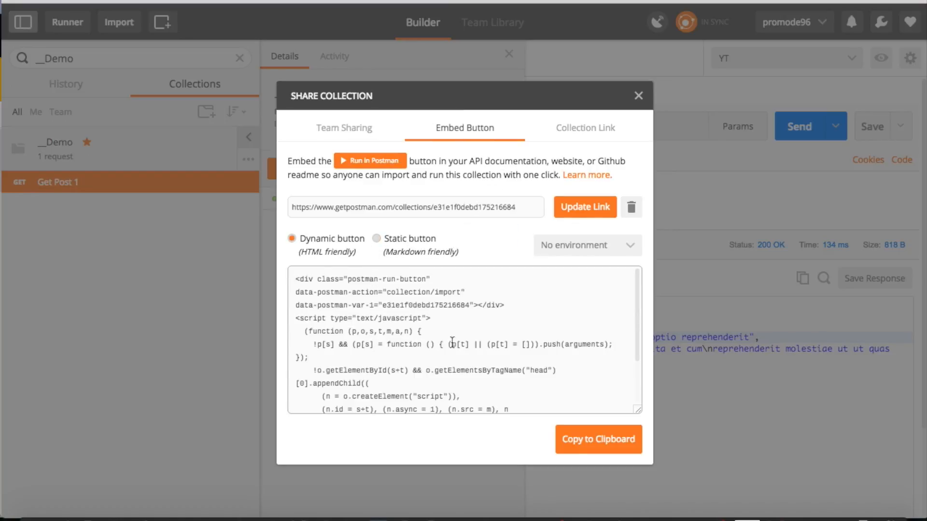
{"action": "mouse_move", "coordinate": [559, 145]}
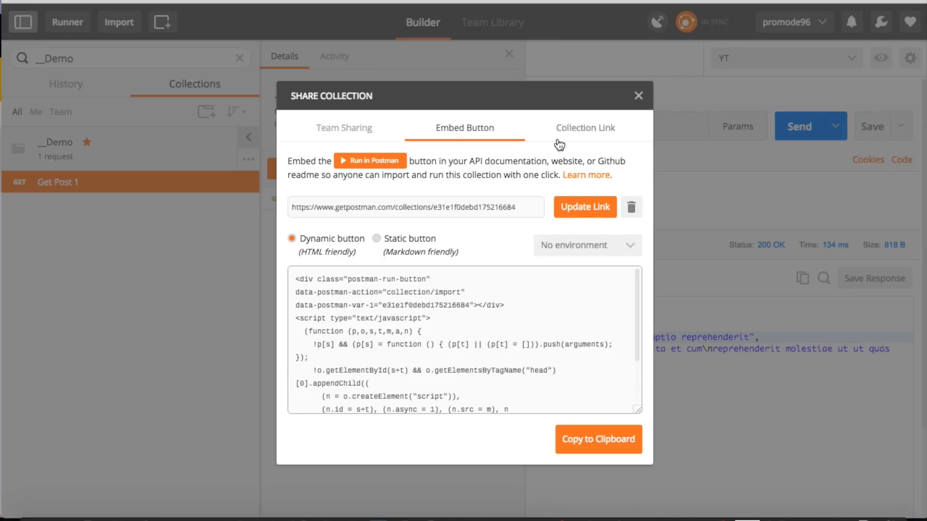
{"action": "mouse_move", "coordinate": [546, 243]}
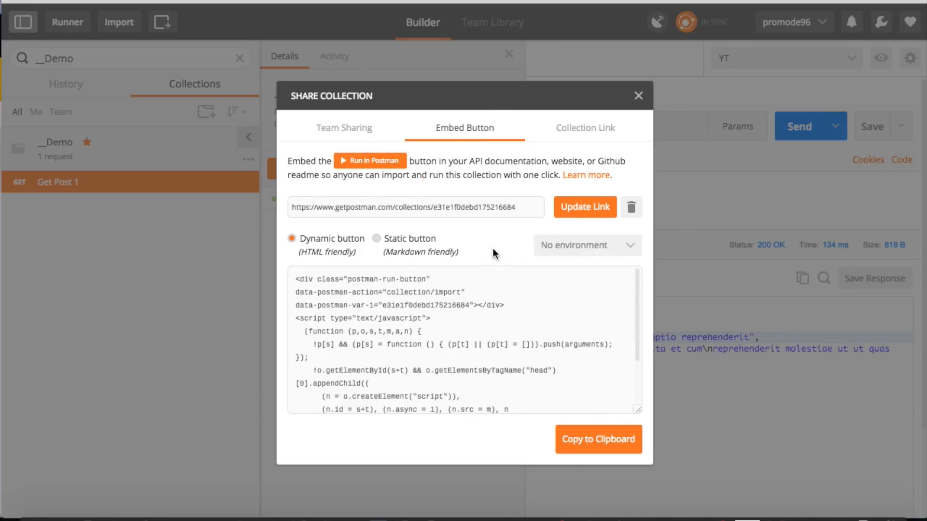
{"action": "left_click", "coordinate": [343, 127]}
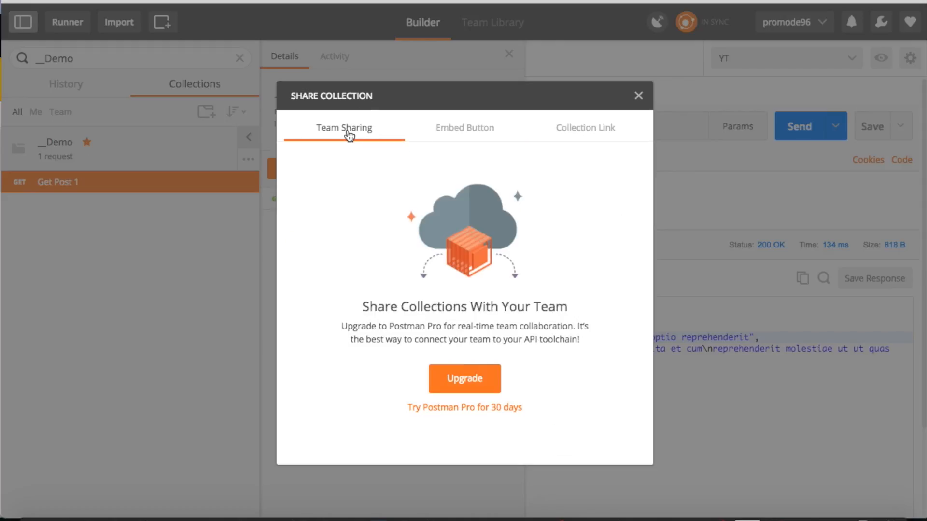
{"action": "left_click", "coordinate": [464, 127]}
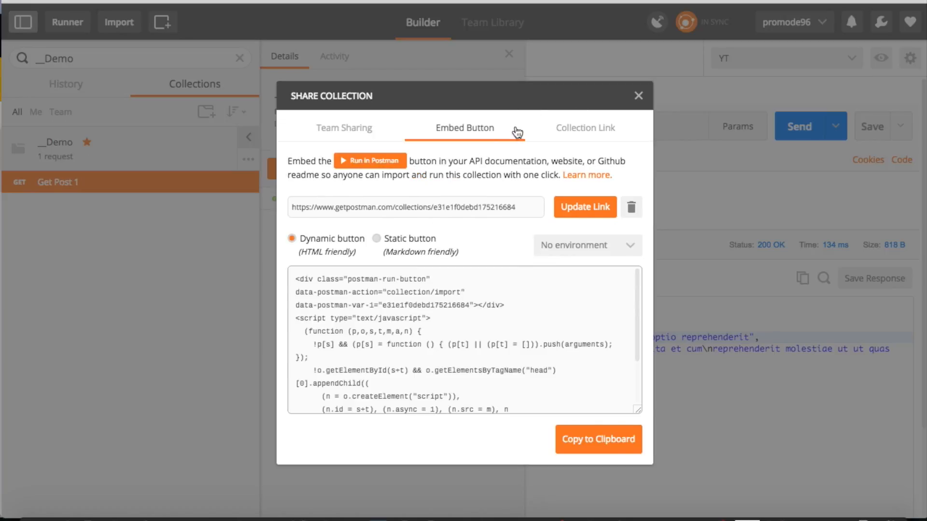
{"action": "left_click", "coordinate": [344, 128]}
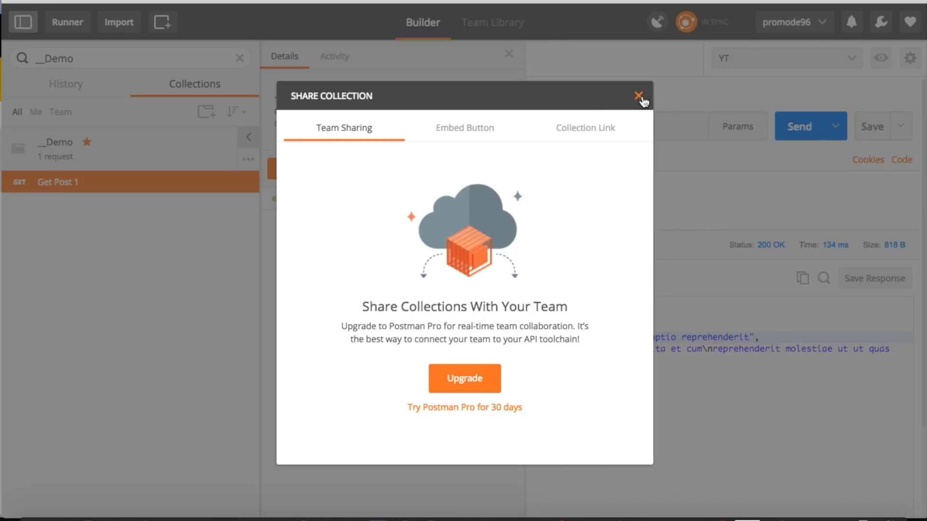
{"action": "left_click", "coordinate": [635, 93]}
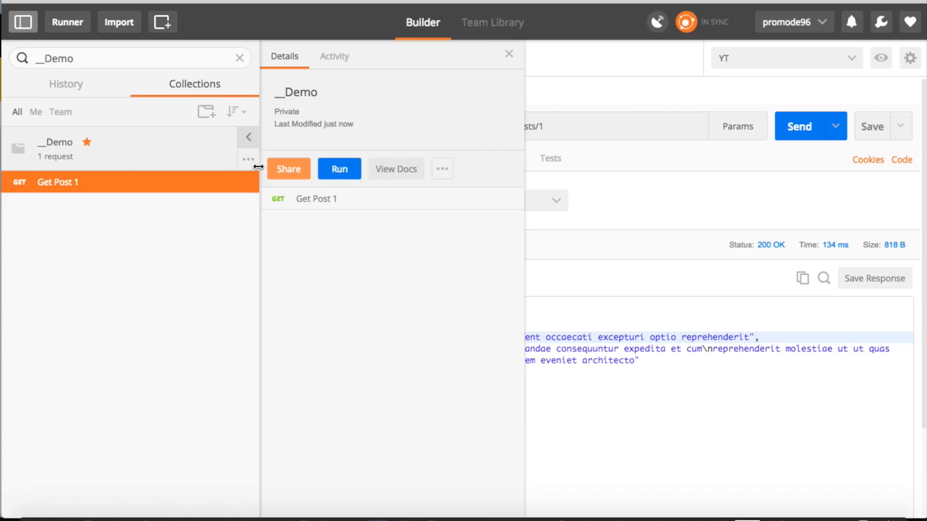
{"action": "mouse_move", "coordinate": [117, 283]}
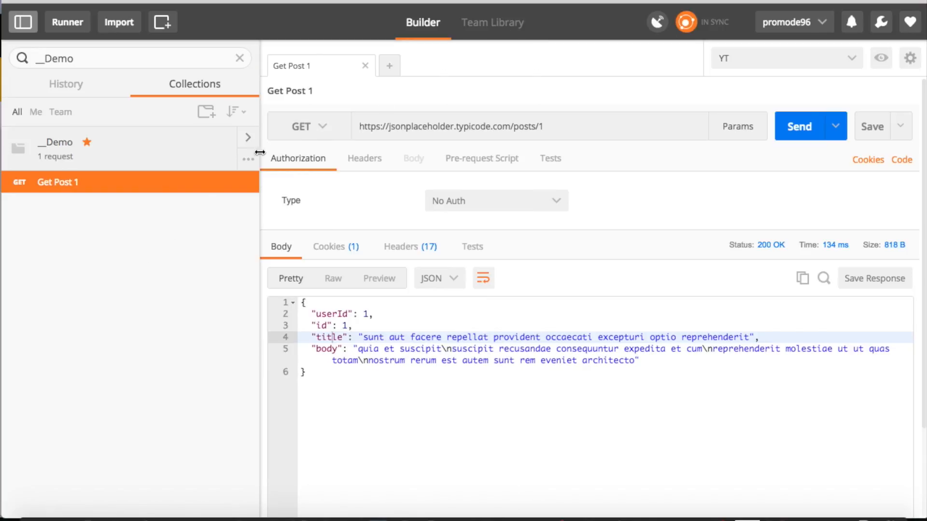
{"action": "left_click", "coordinate": [247, 159]}
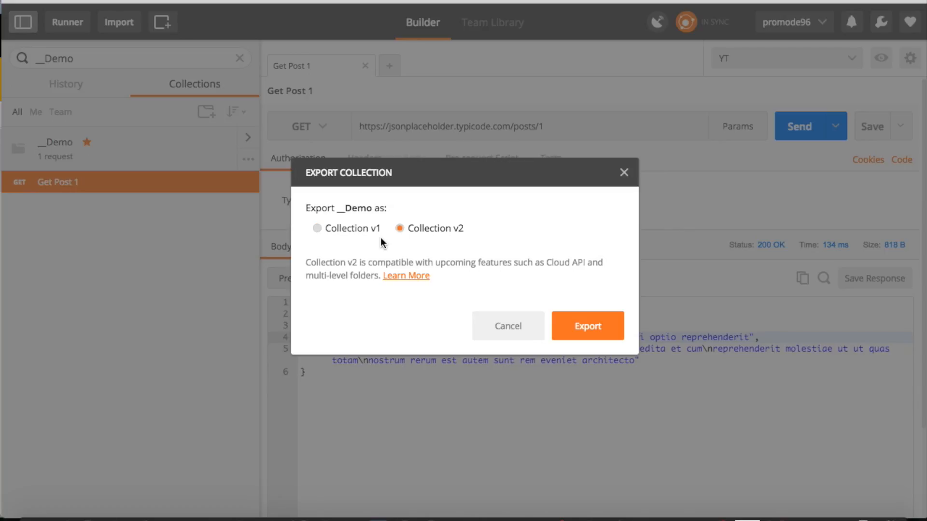
{"action": "mouse_move", "coordinate": [600, 339]}
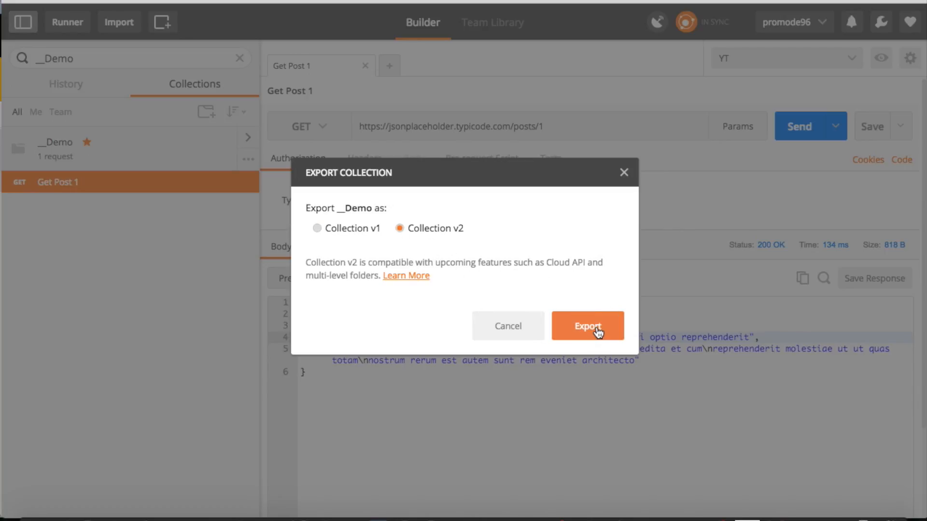
Step: Export __Demo as Collection v2 to __Demo.postman_collection.json in Documents
{"action": "left_click", "coordinate": [586, 327]}
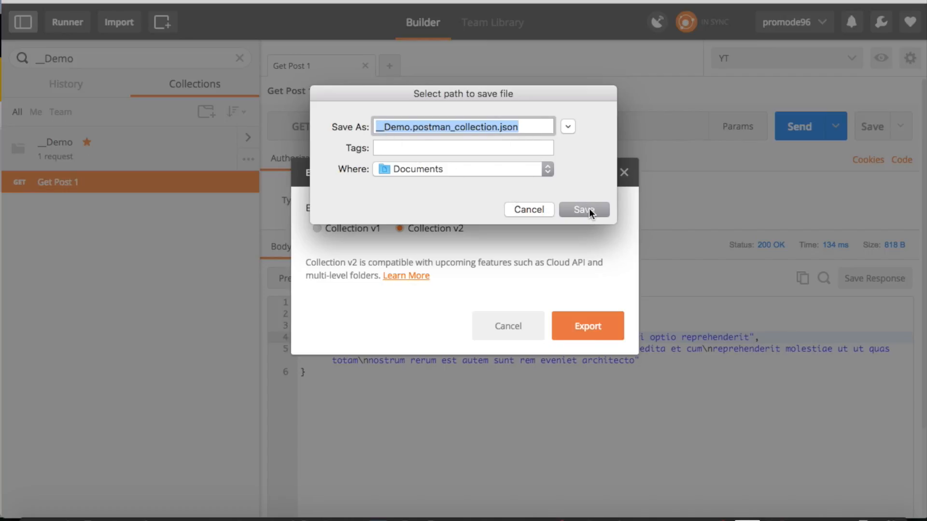
{"action": "left_click", "coordinate": [584, 209]}
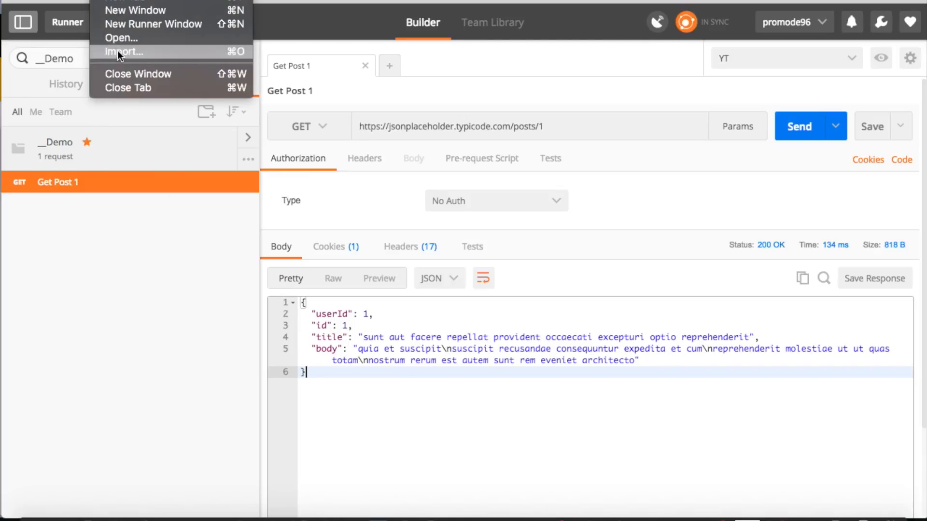
Step: Import __Demo.postman_collection.json and choose Replace for the existing __Demo collection
{"action": "left_click", "coordinate": [121, 51]}
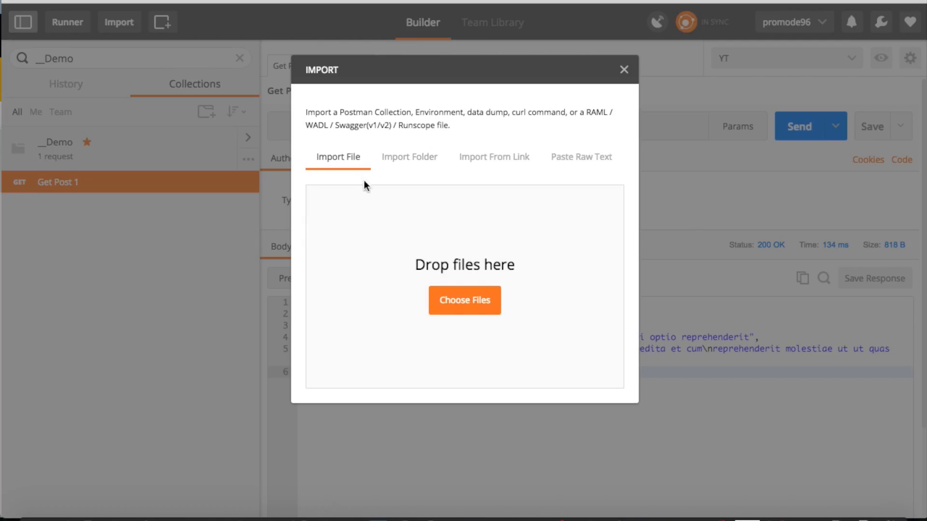
{"action": "mouse_move", "coordinate": [456, 299]}
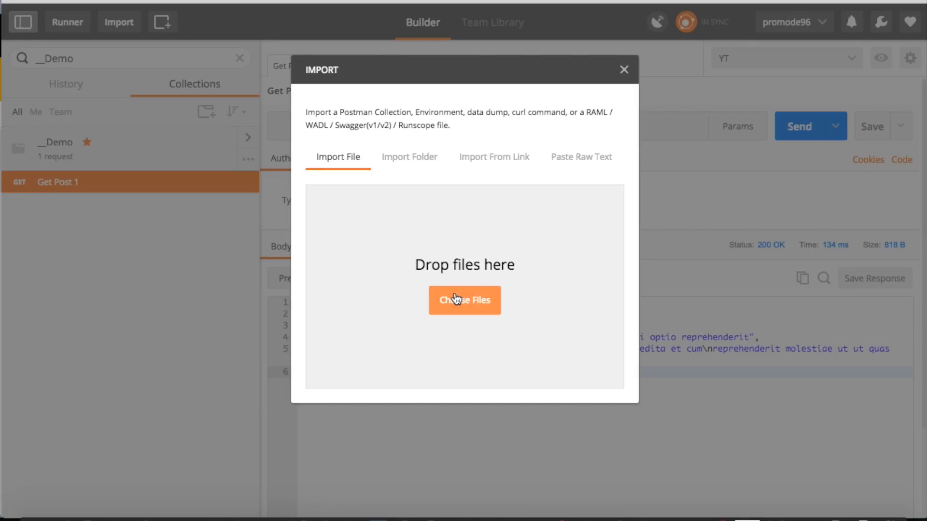
{"action": "left_click", "coordinate": [465, 300]}
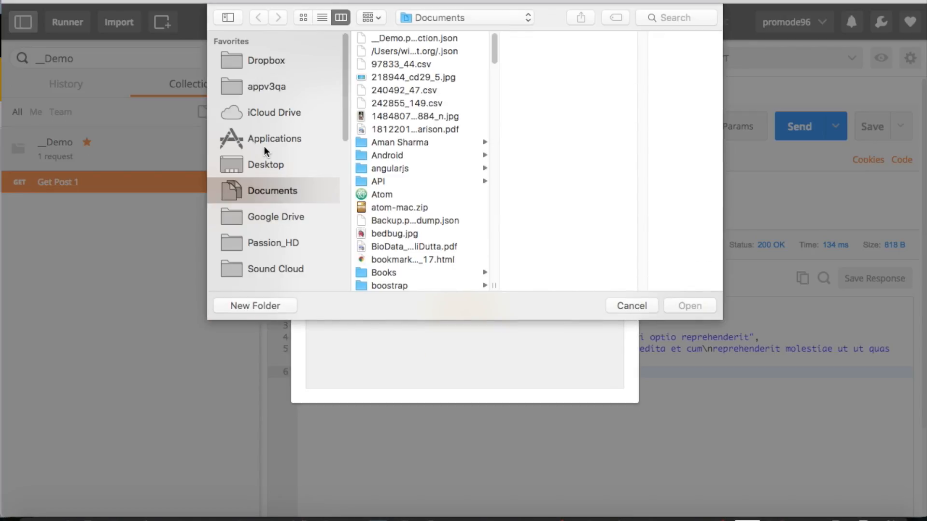
{"action": "mouse_move", "coordinate": [419, 53]}
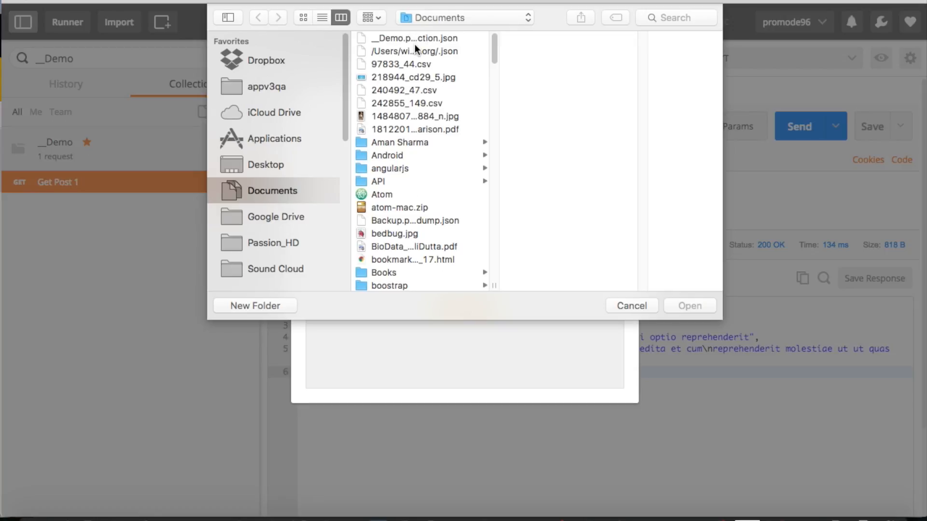
{"action": "left_click", "coordinate": [411, 38]}
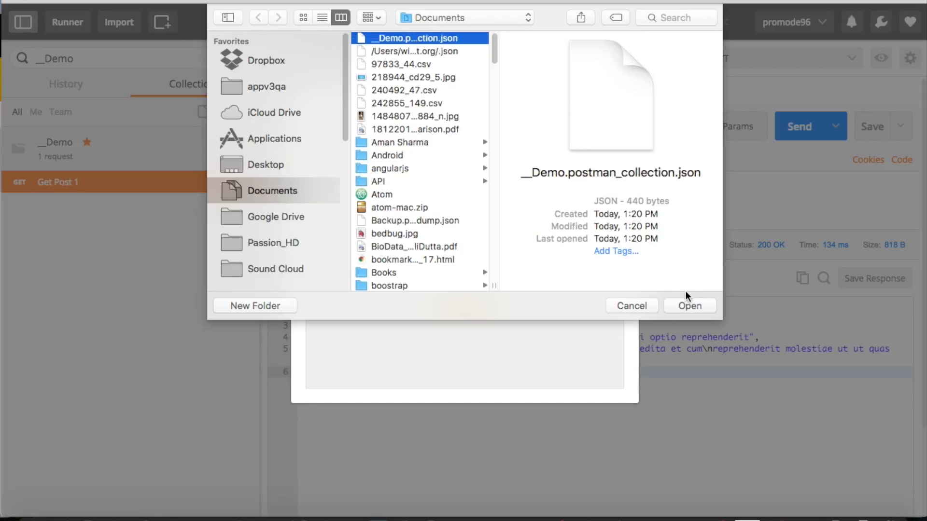
{"action": "left_click", "coordinate": [689, 305]}
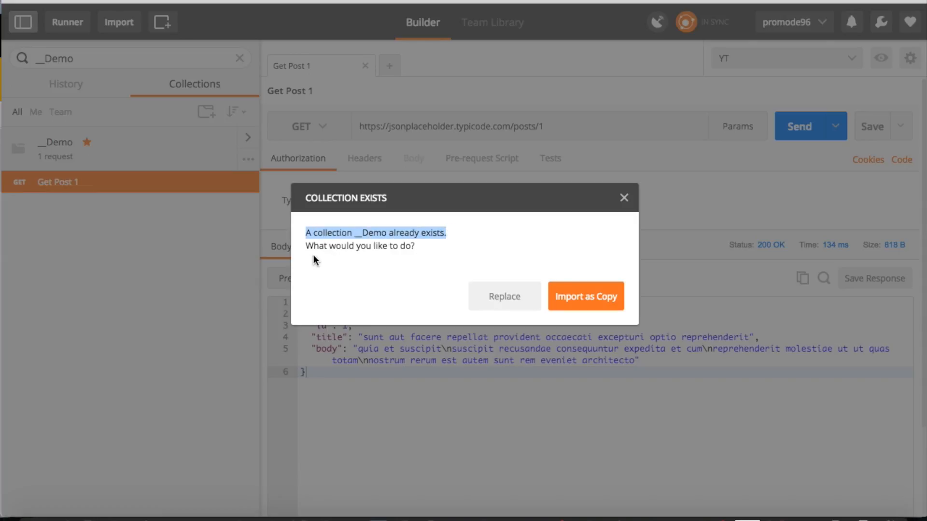
{"action": "left_click", "coordinate": [624, 196]}
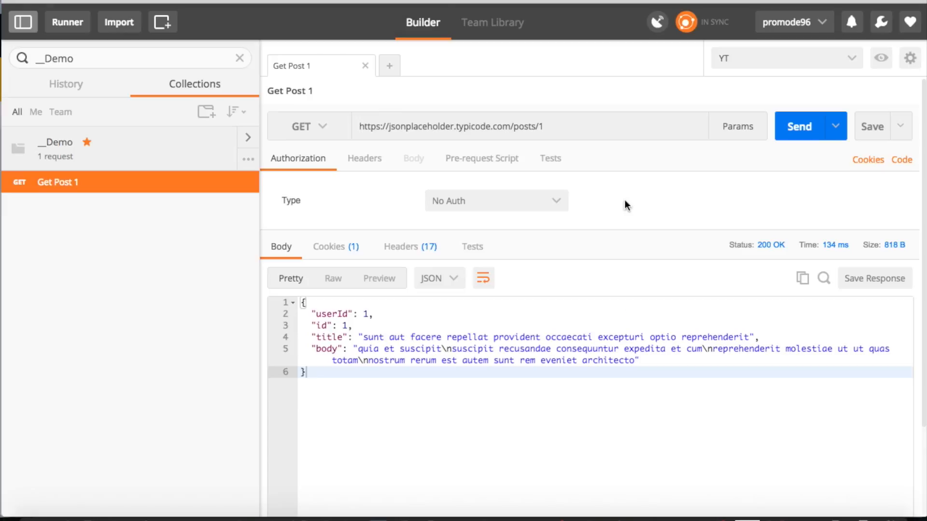
{"action": "mouse_move", "coordinate": [175, 318]}
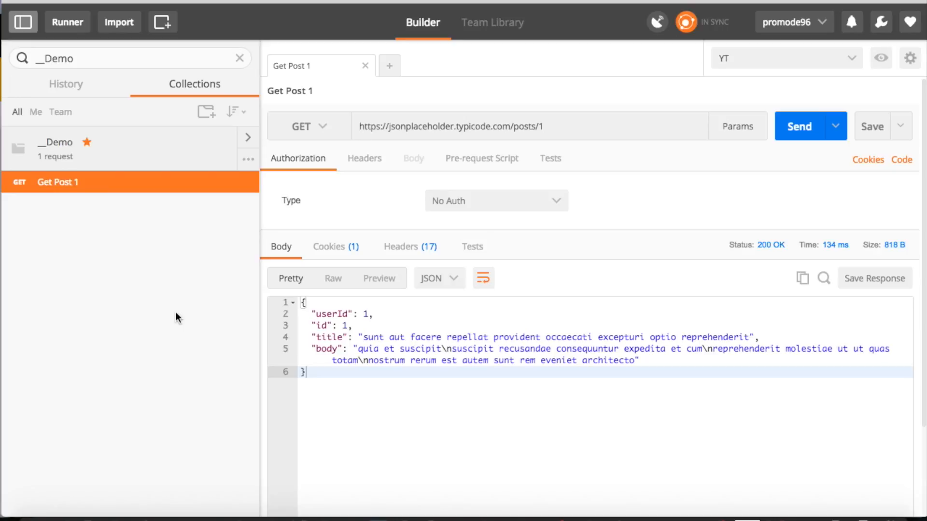
{"action": "mouse_move", "coordinate": [185, 320]}
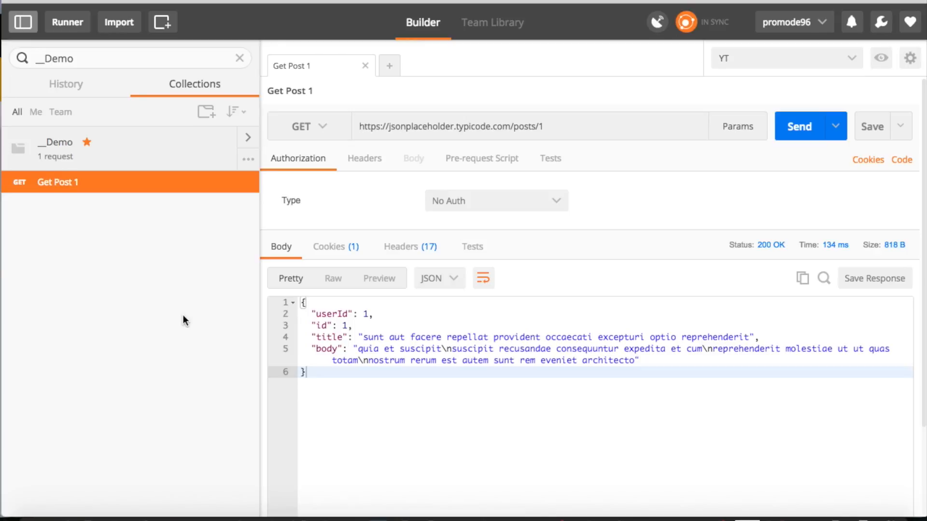
Step: Switch from Postman to the Chrome window showing the sharing-requests slides
{"action": "left_click", "coordinate": [593, 502]}
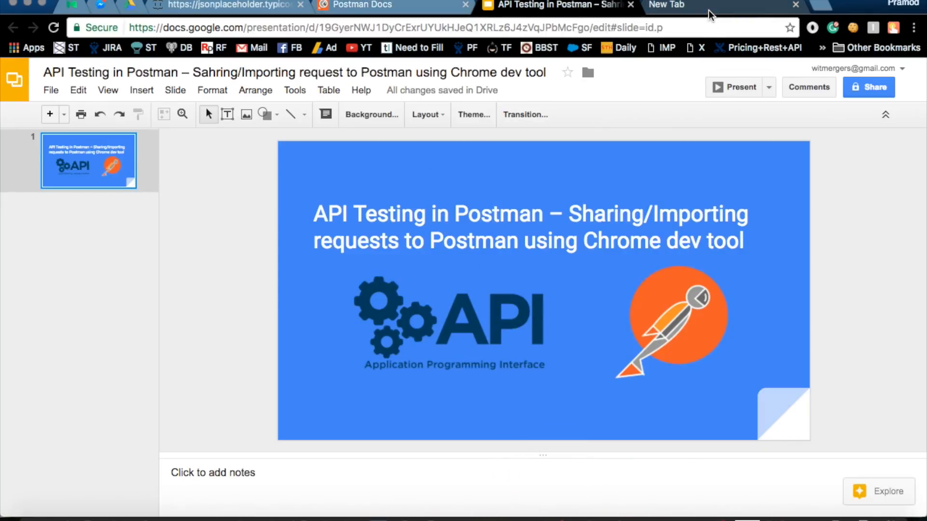
Step: Show the jsonplaceholder posts/1 page and select its GET request's Headers in the DevTools Network log
{"action": "left_click", "coordinate": [235, 6]}
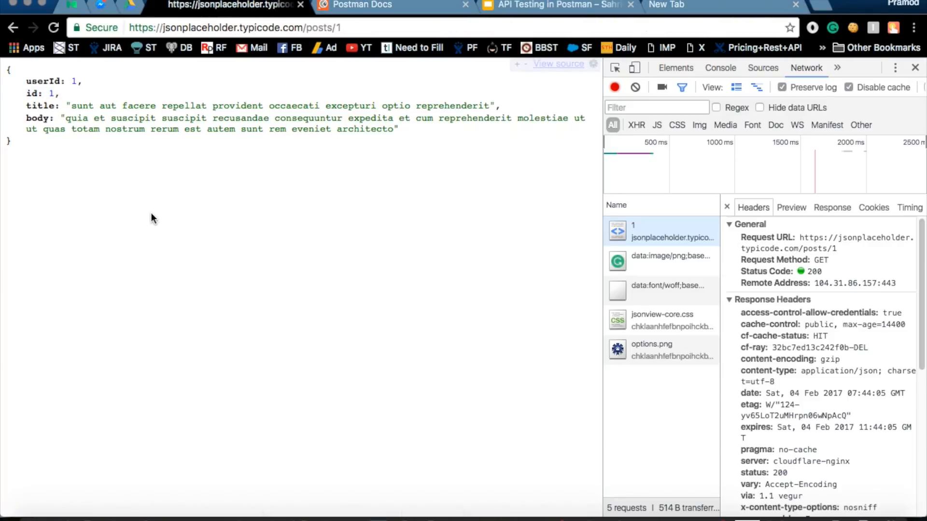
{"action": "left_click", "coordinate": [660, 232]}
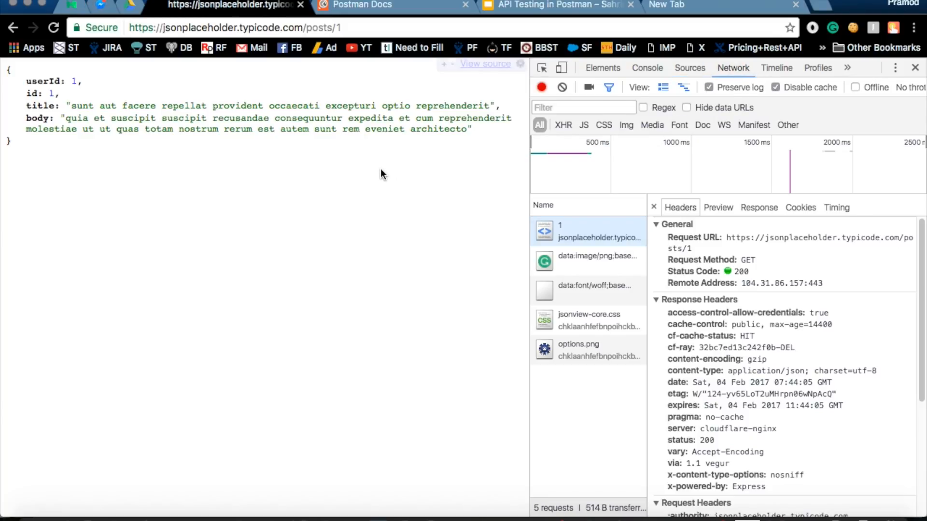
{"action": "mouse_move", "coordinate": [374, 172]}
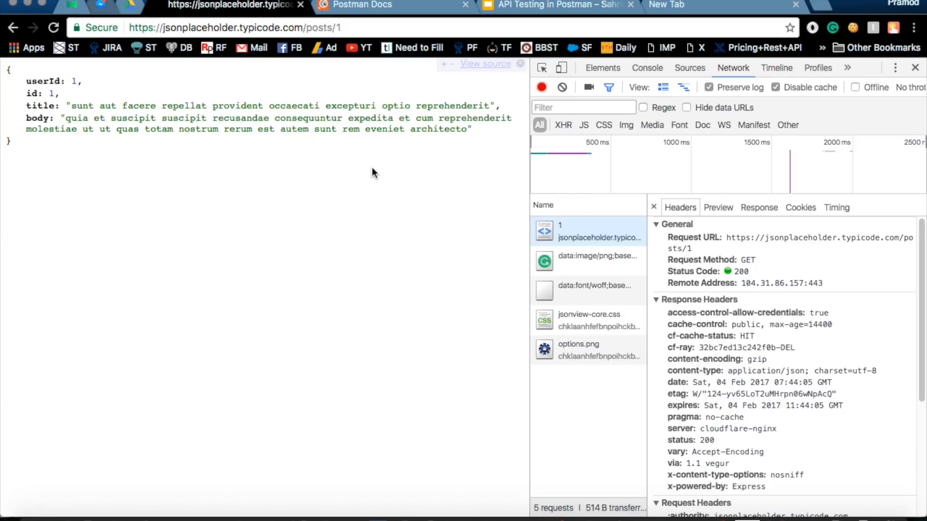
{"action": "mouse_move", "coordinate": [686, 118]}
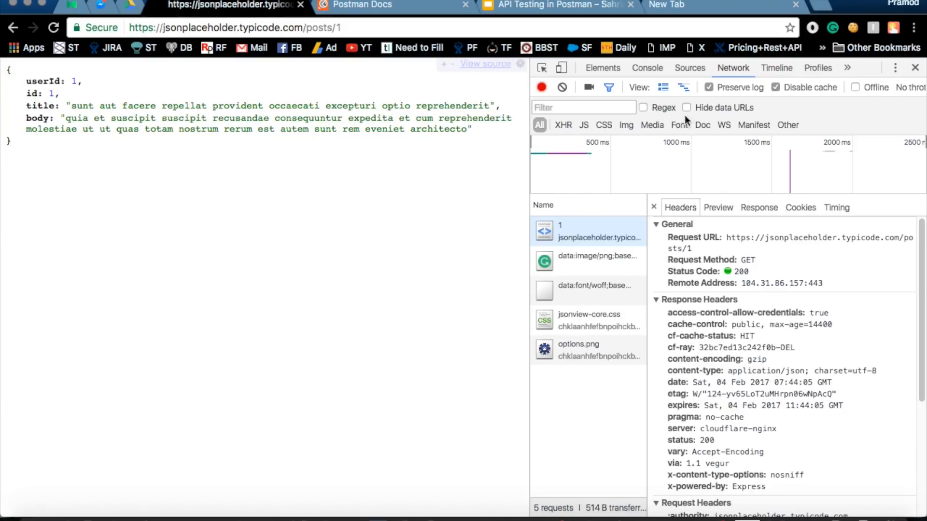
{"action": "mouse_move", "coordinate": [708, 87]}
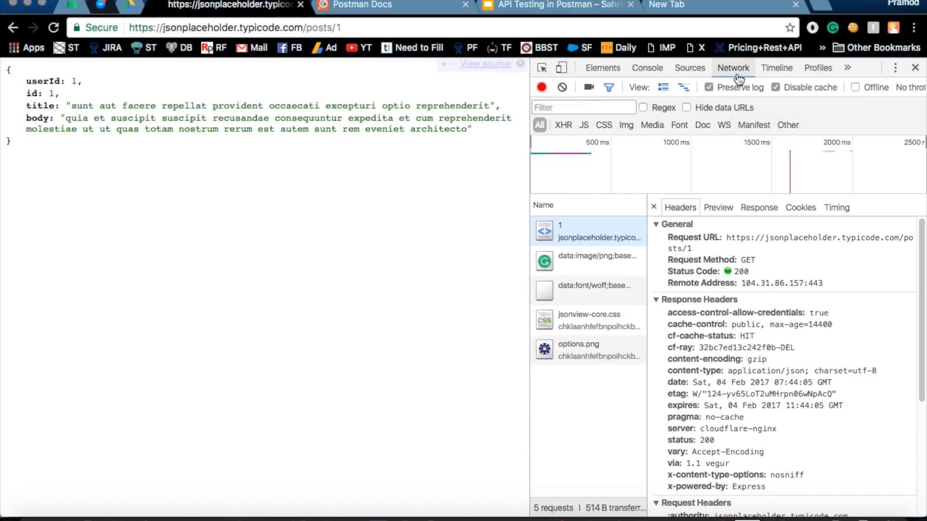
{"action": "mouse_move", "coordinate": [732, 243]}
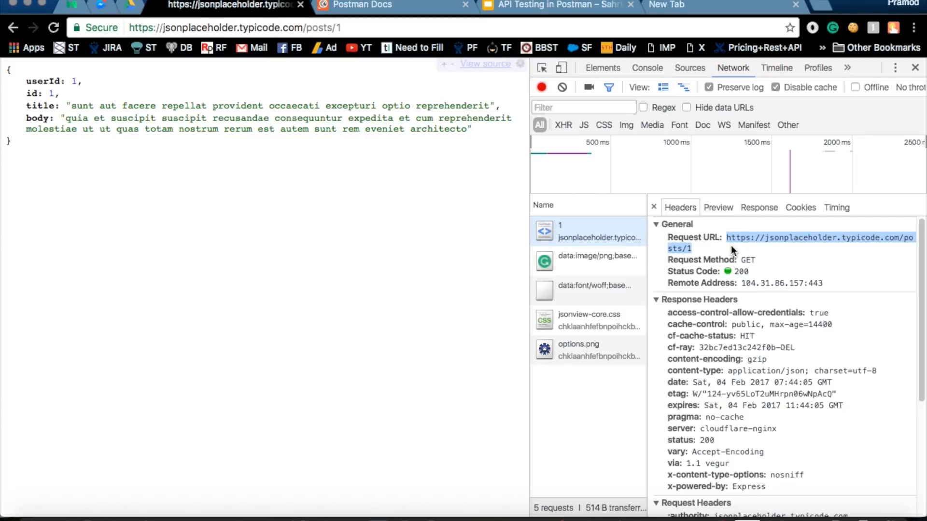
{"action": "mouse_move", "coordinate": [732, 337]}
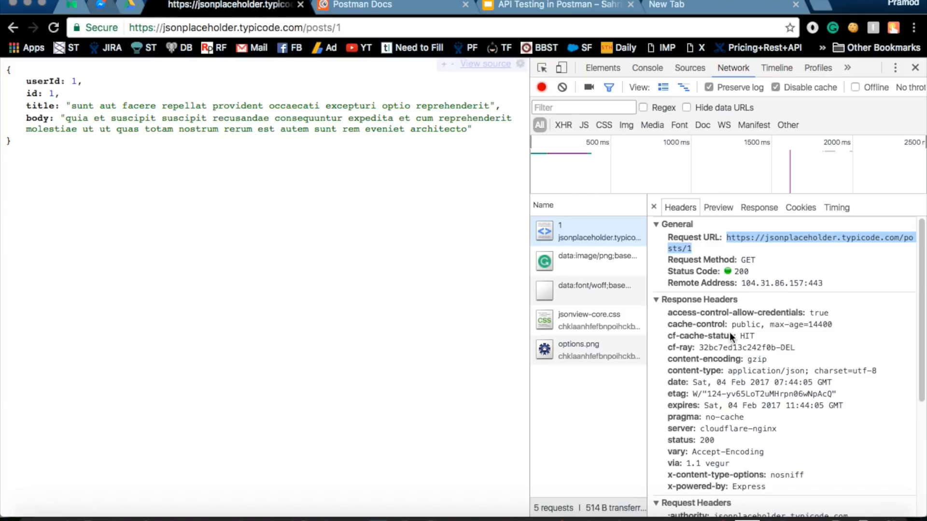
Step: Copy the posts/1 request from Chrome's Network log as a cURL command
{"action": "scroll", "scroll_direction": "down", "scroll_amount": 3}
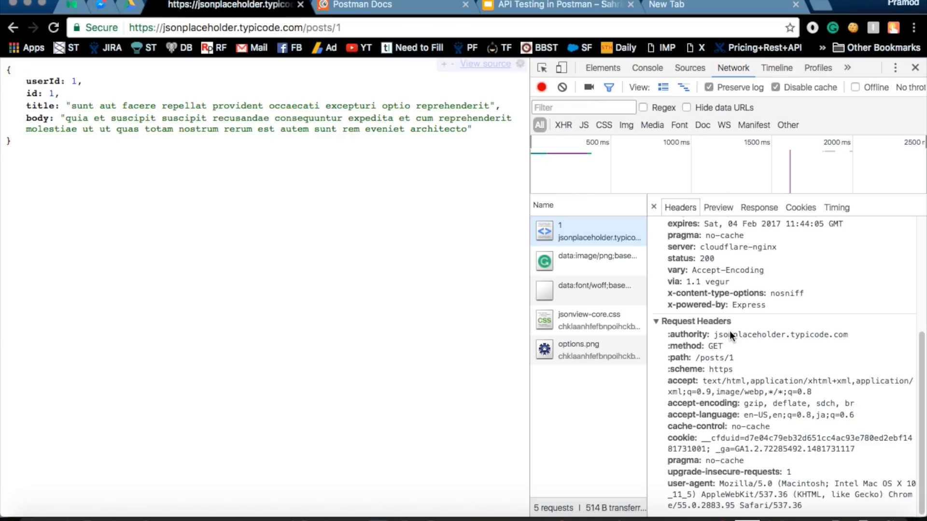
{"action": "mouse_move", "coordinate": [601, 239]}
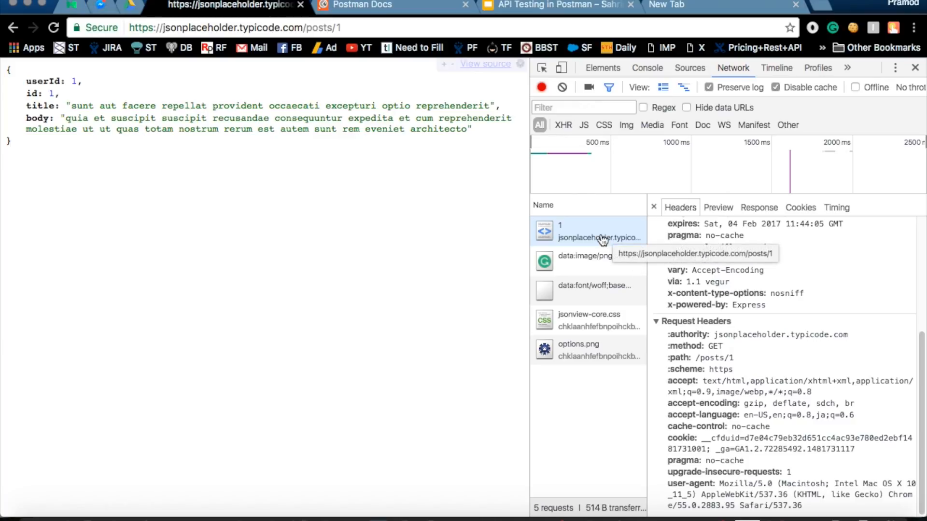
{"action": "right_click", "coordinate": [599, 232]}
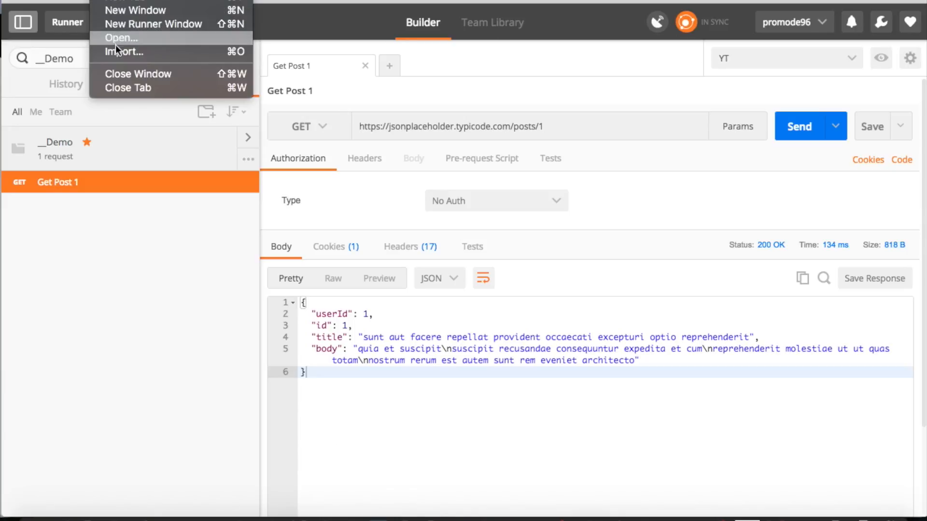
Step: Import the pasted cURL text, creating a posts/1 GET request with nine headers
{"action": "left_click", "coordinate": [121, 53]}
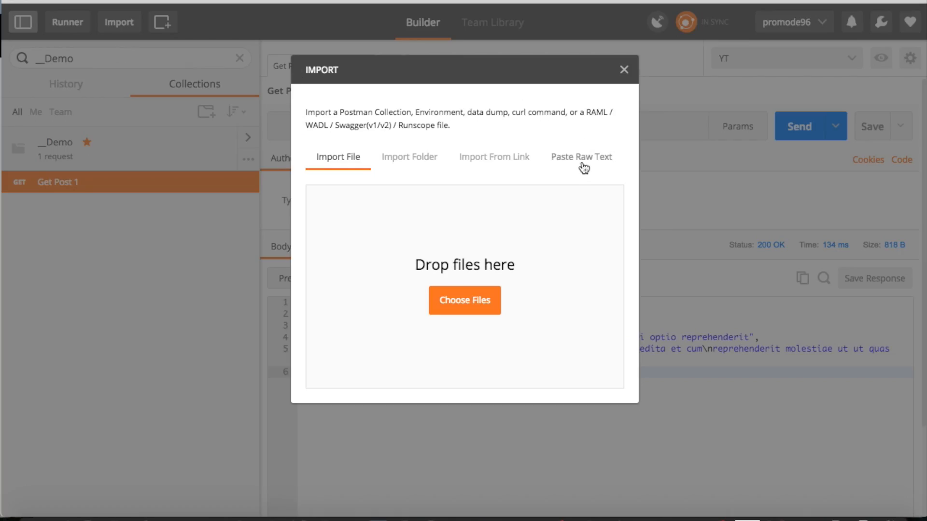
{"action": "left_click", "coordinate": [581, 156]}
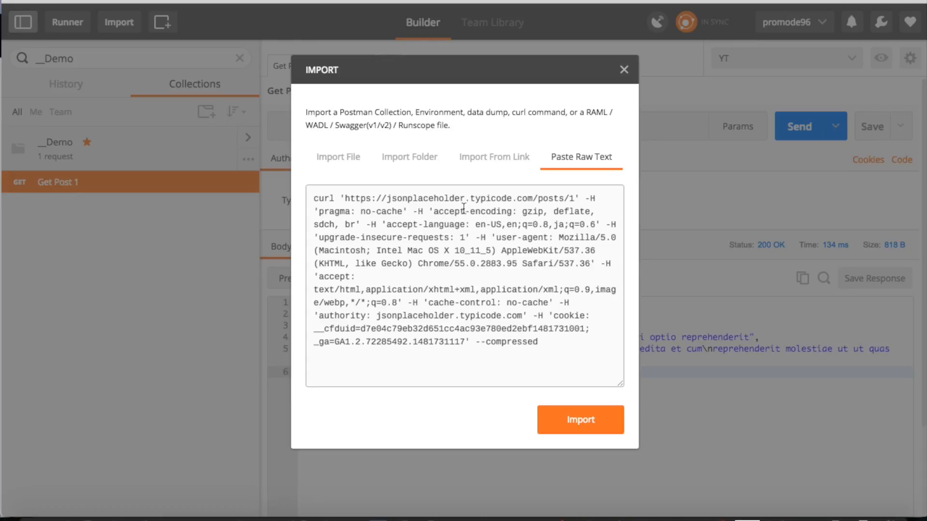
{"action": "left_click", "coordinate": [580, 420]}
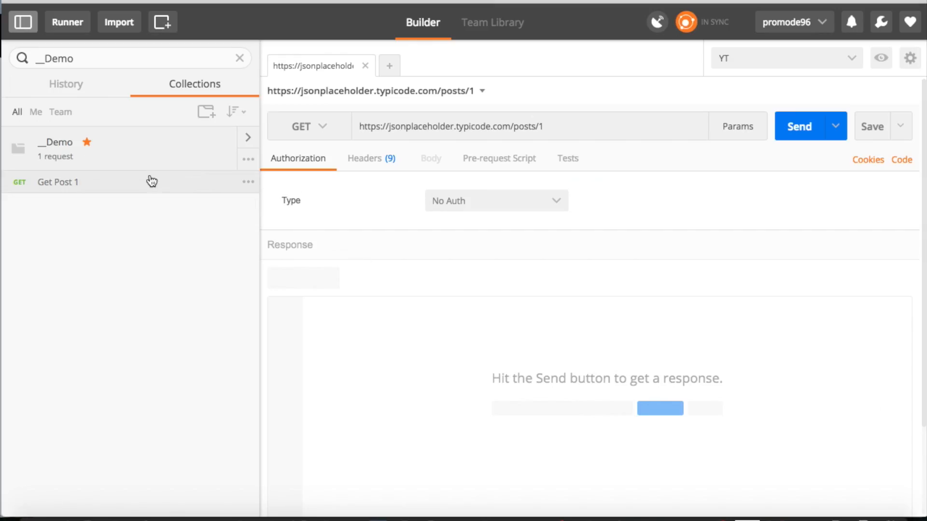
Step: Return to the saved Get Post 1 request and view its headers
{"action": "left_click", "coordinate": [58, 181]}
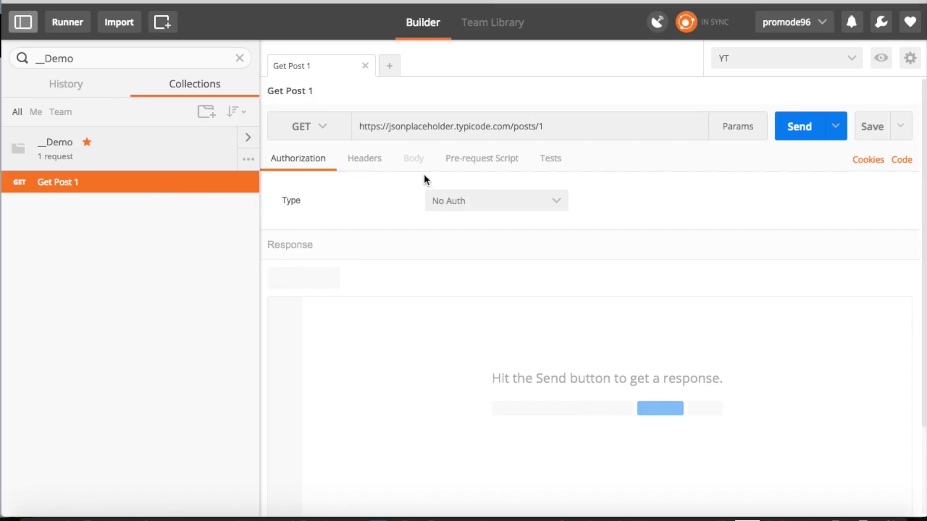
{"action": "left_click", "coordinate": [364, 158]}
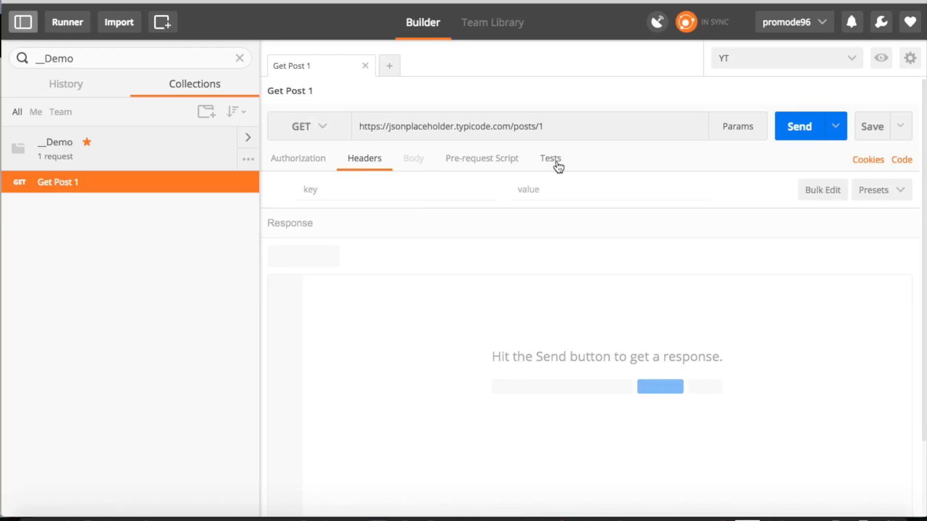
{"action": "mouse_move", "coordinate": [490, 230]}
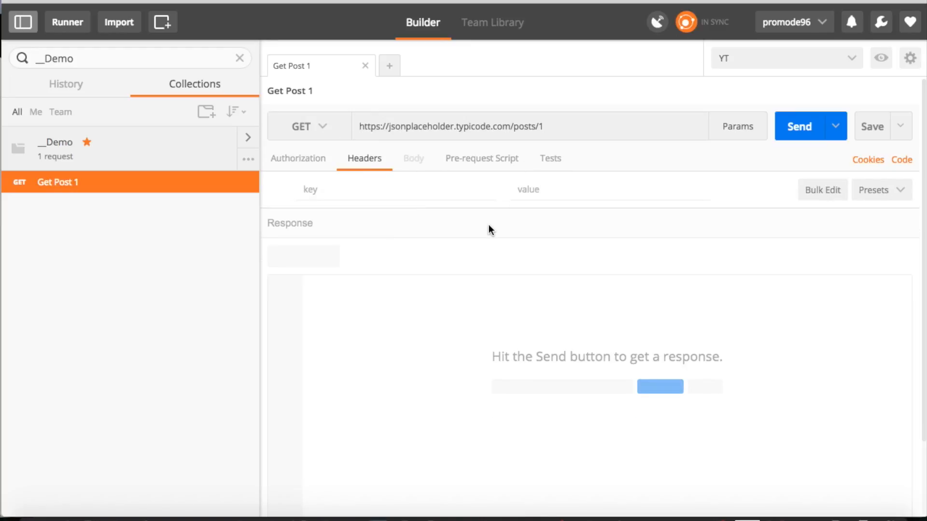